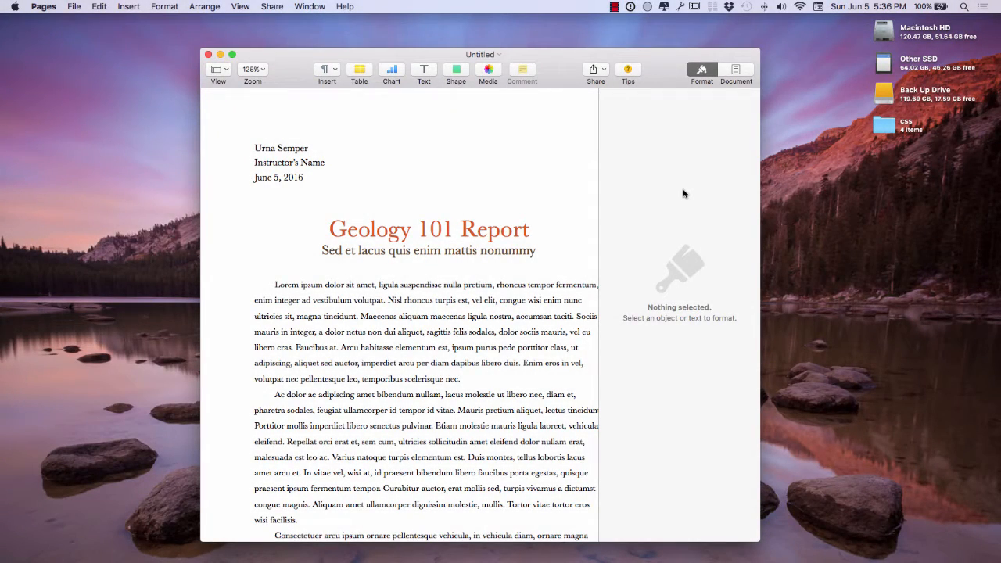
mouse_move(633, 244)
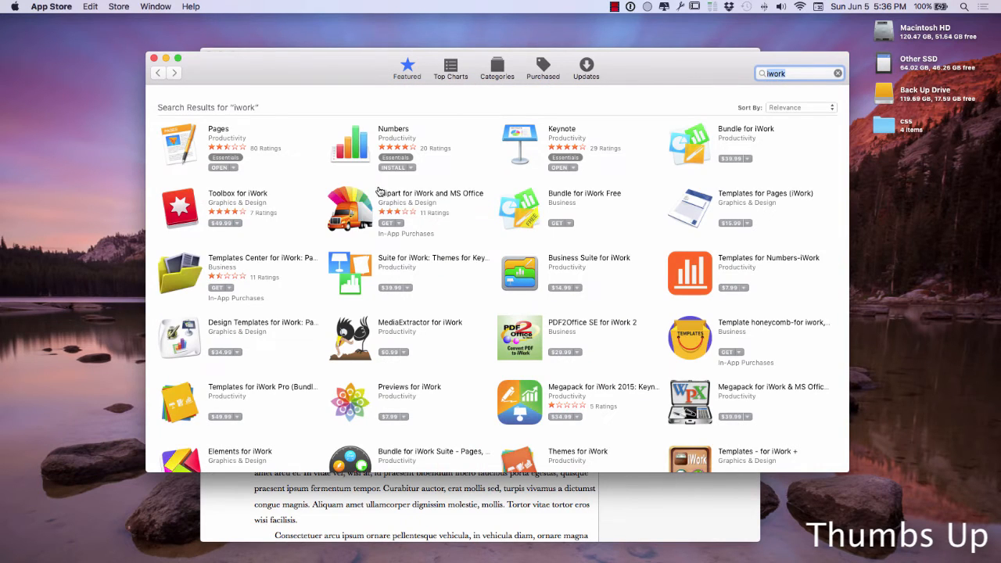
mouse_move(215, 160)
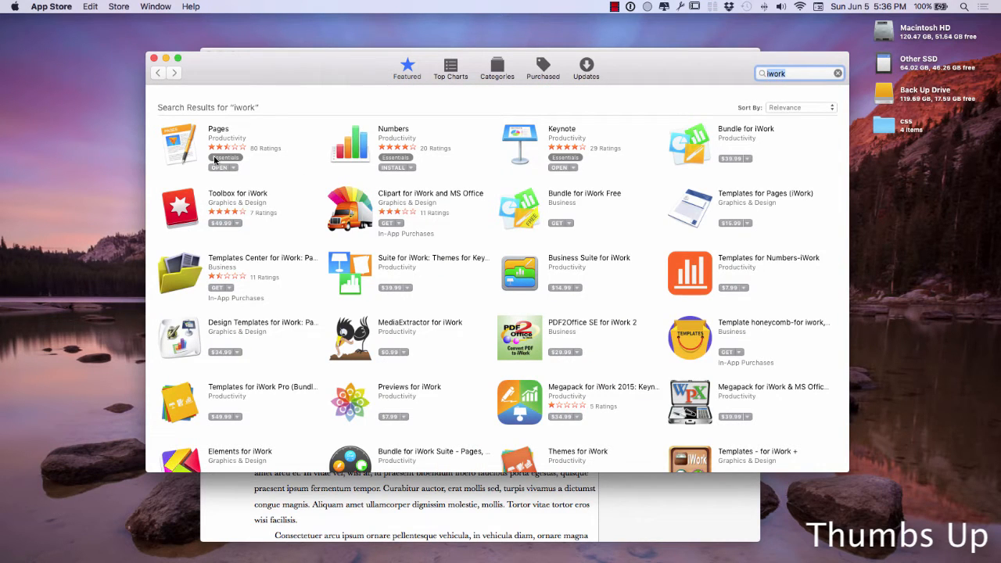
mouse_move(530, 153)
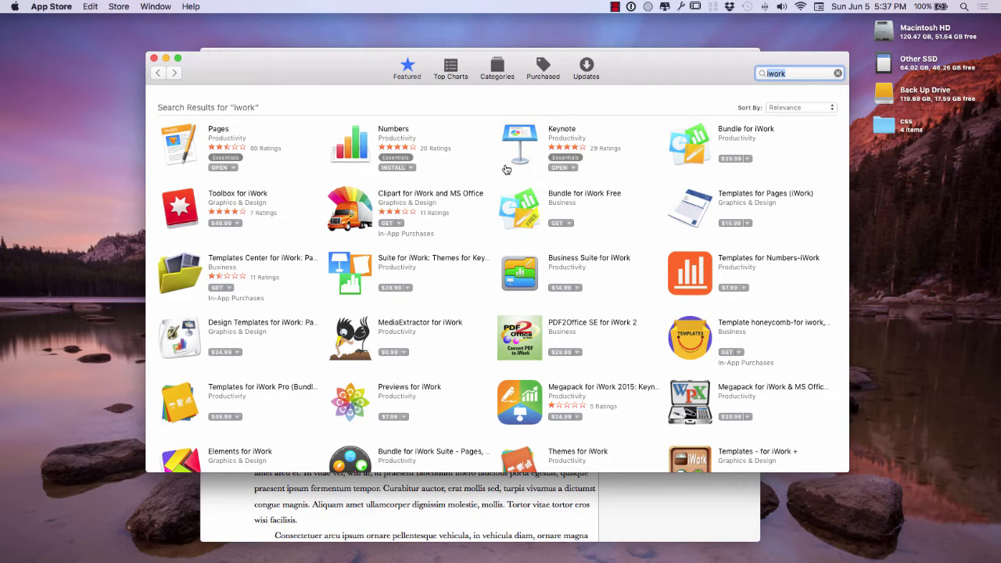
mouse_move(237, 99)
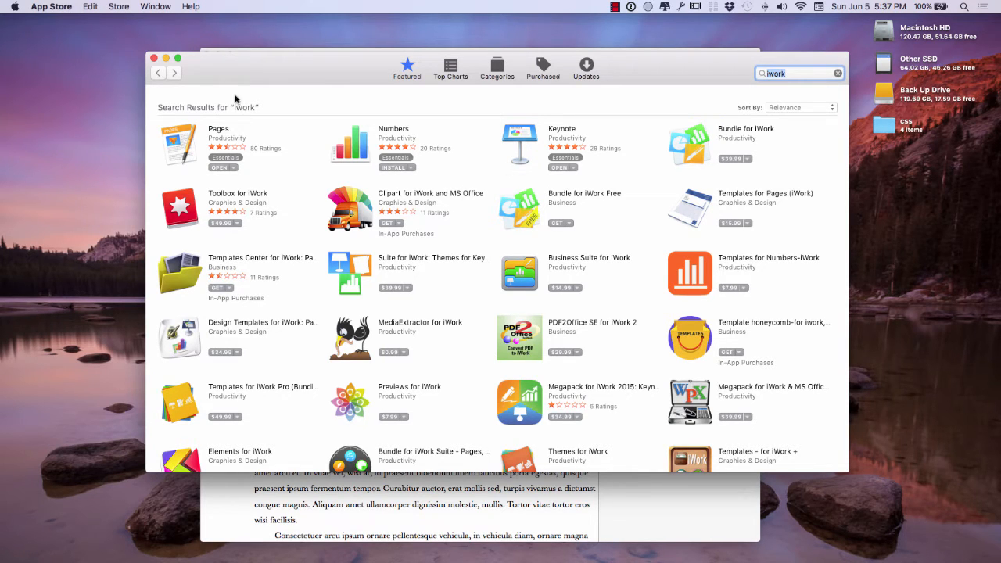
mouse_move(260, 77)
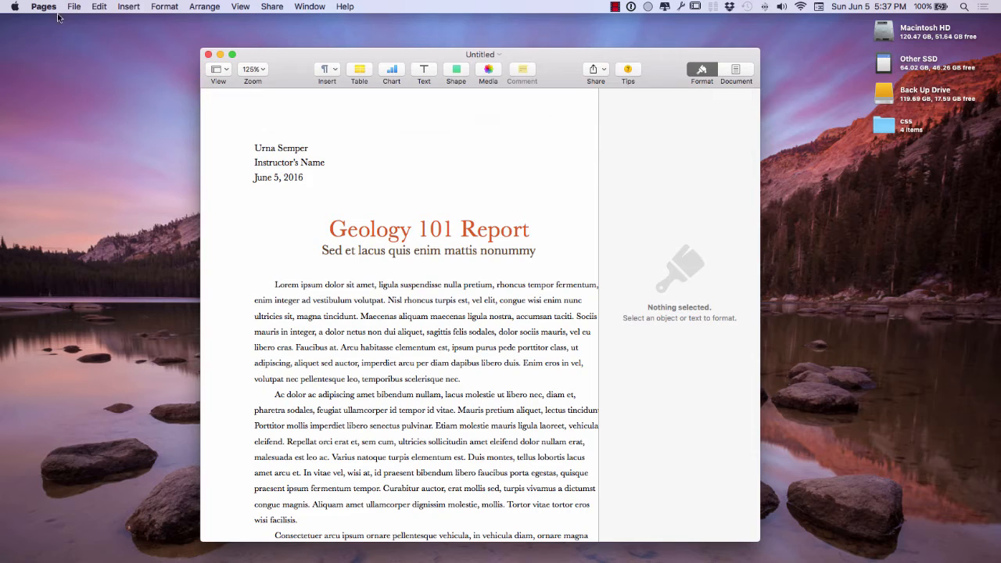
- Choose Export To Word for the Geology 101 Report from the File menu
left_click(74, 6)
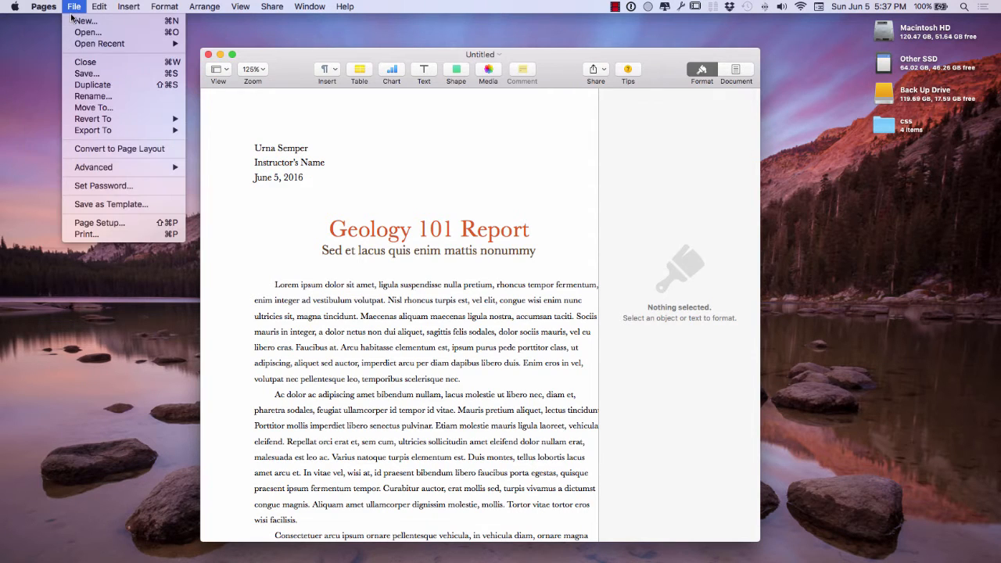
left_click(93, 130)
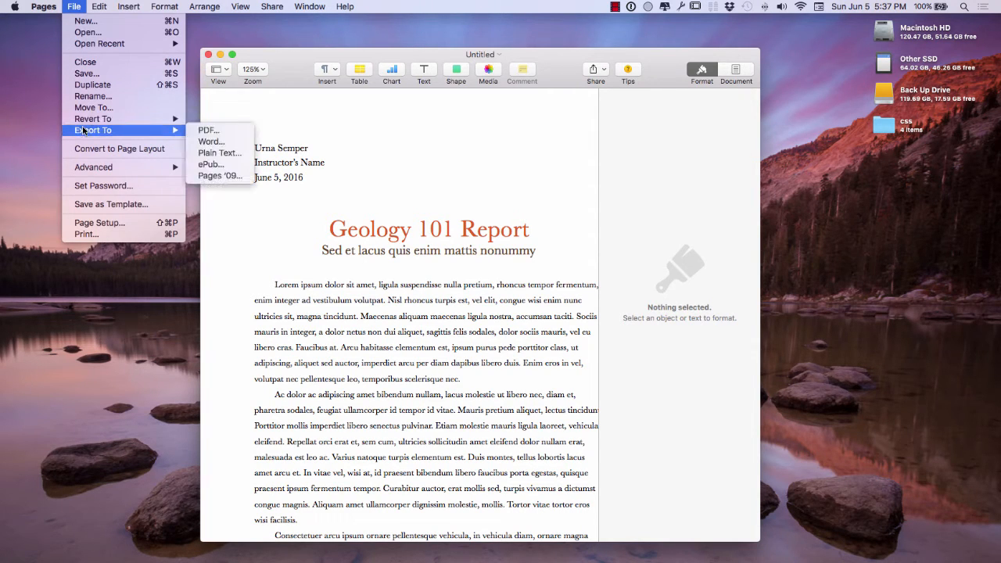
mouse_move(212, 141)
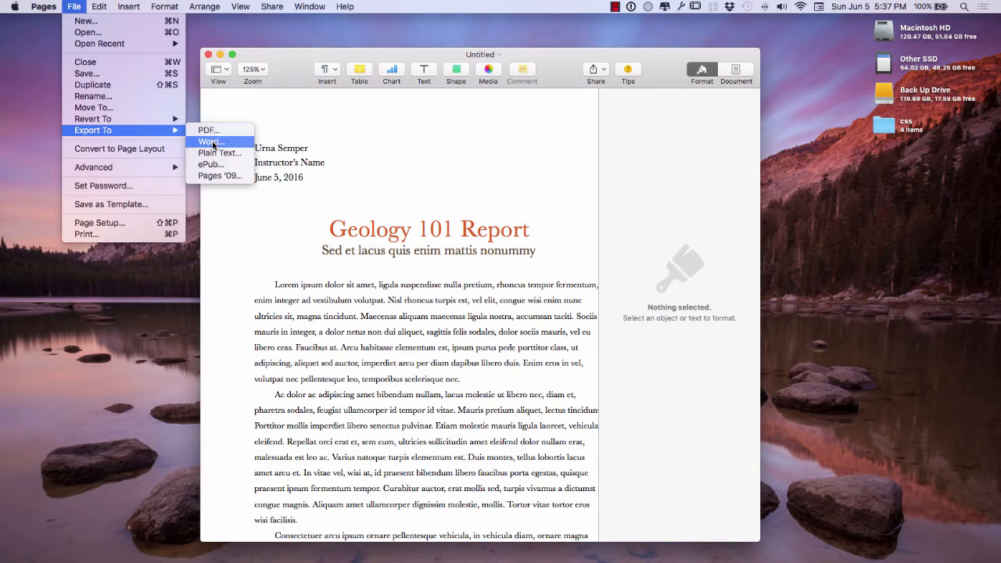
left_click(211, 141)
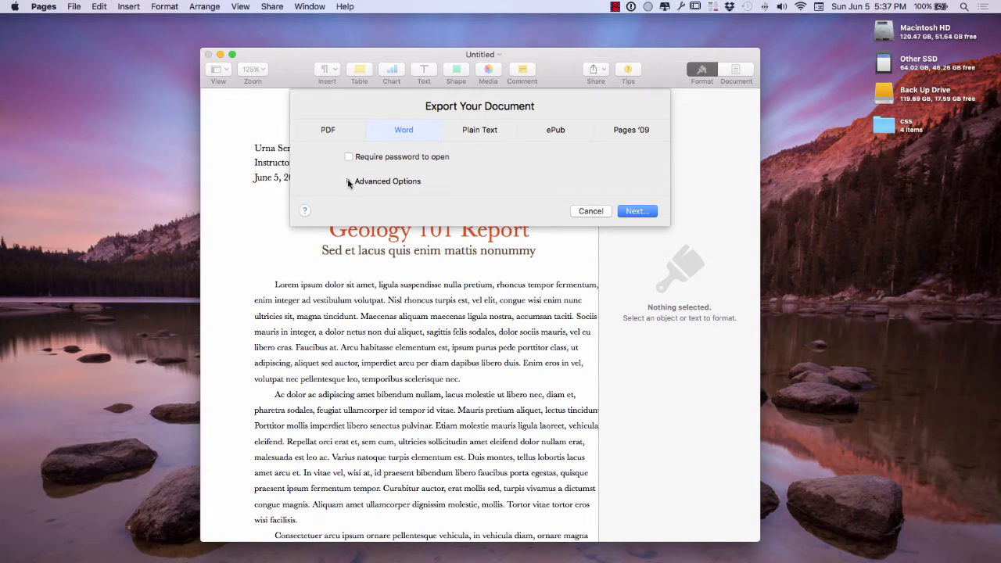
- Keep the Word export format as .docx under Advanced Options and continue
left_click(349, 181)
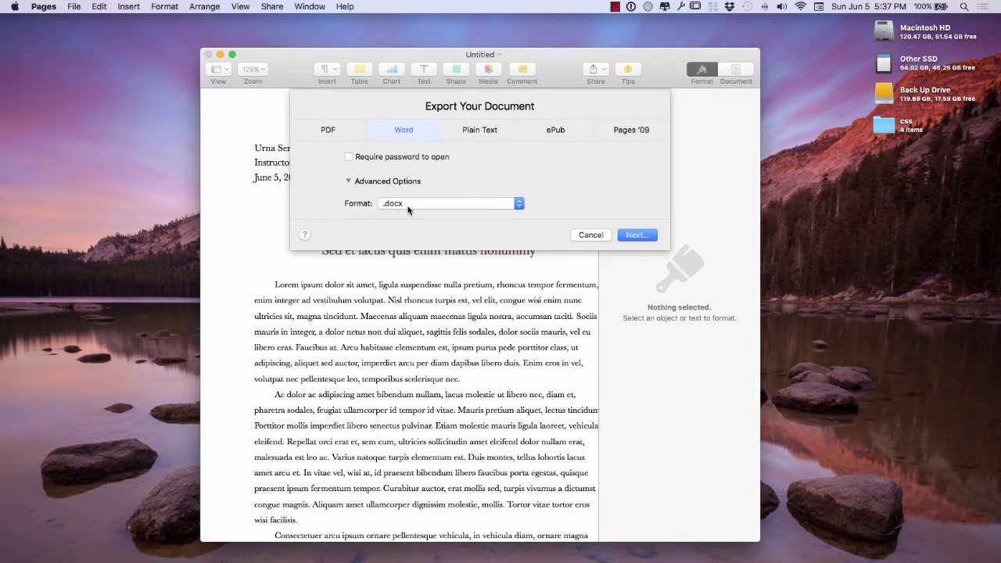
left_click(450, 203)
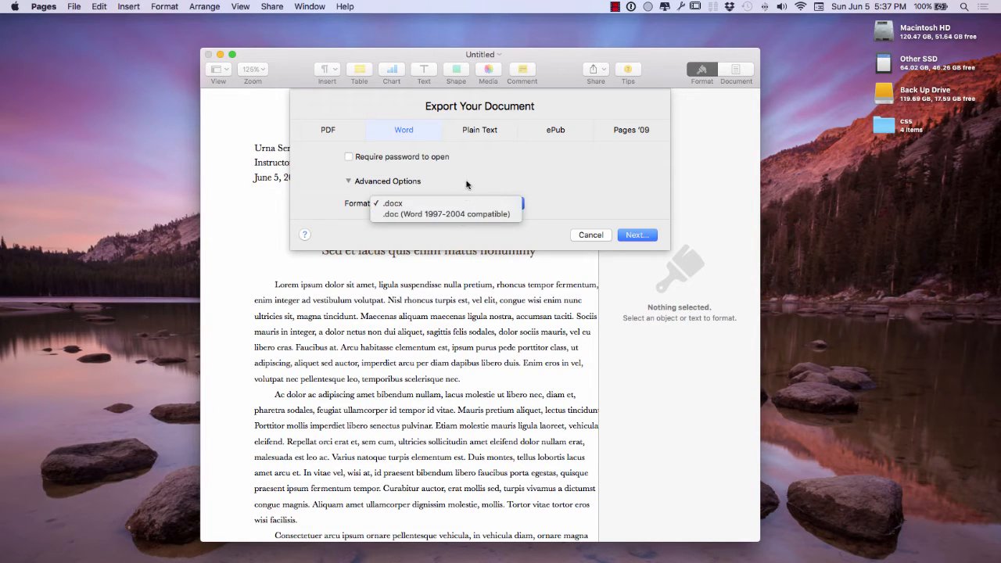
mouse_move(446, 213)
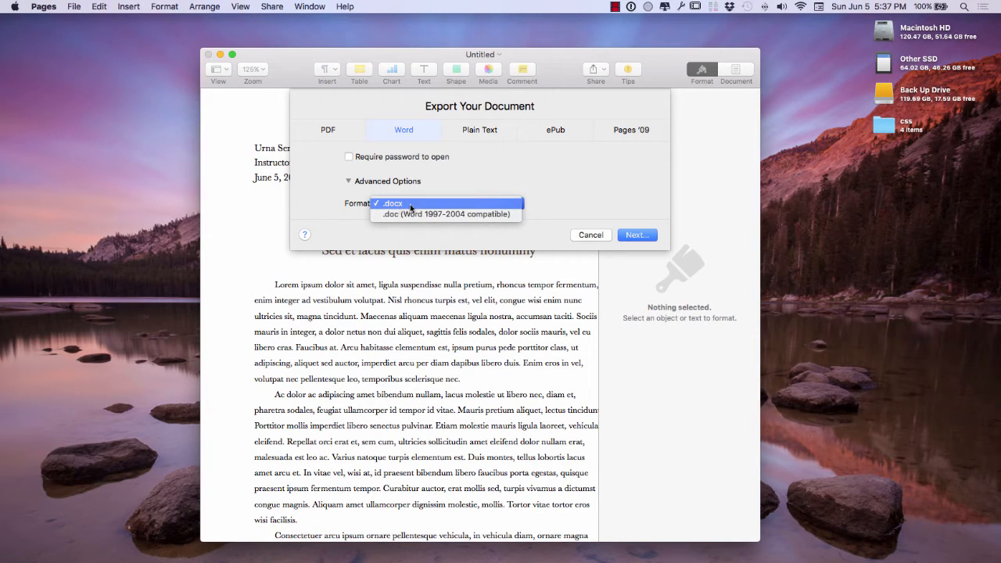
left_click(391, 202)
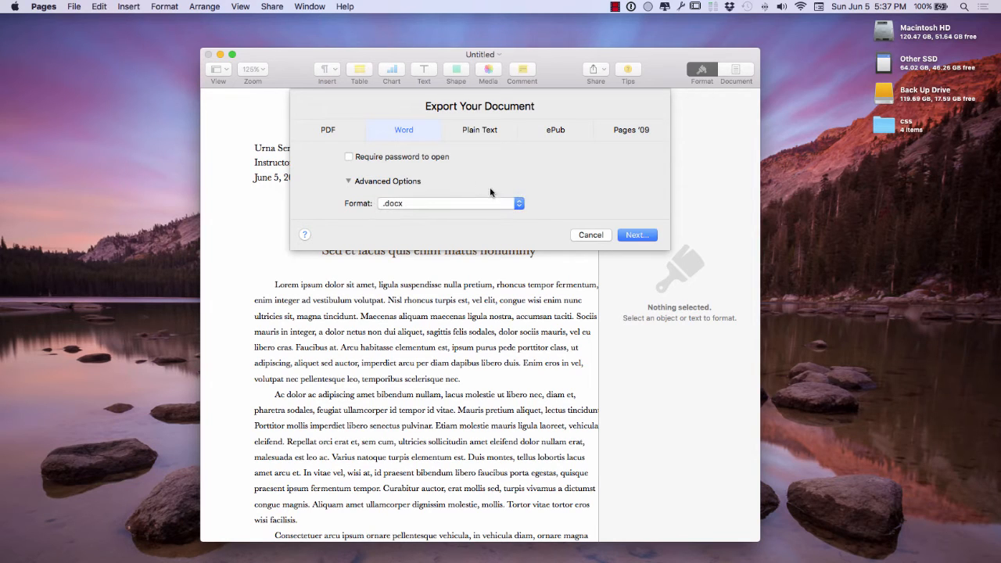
mouse_move(417, 209)
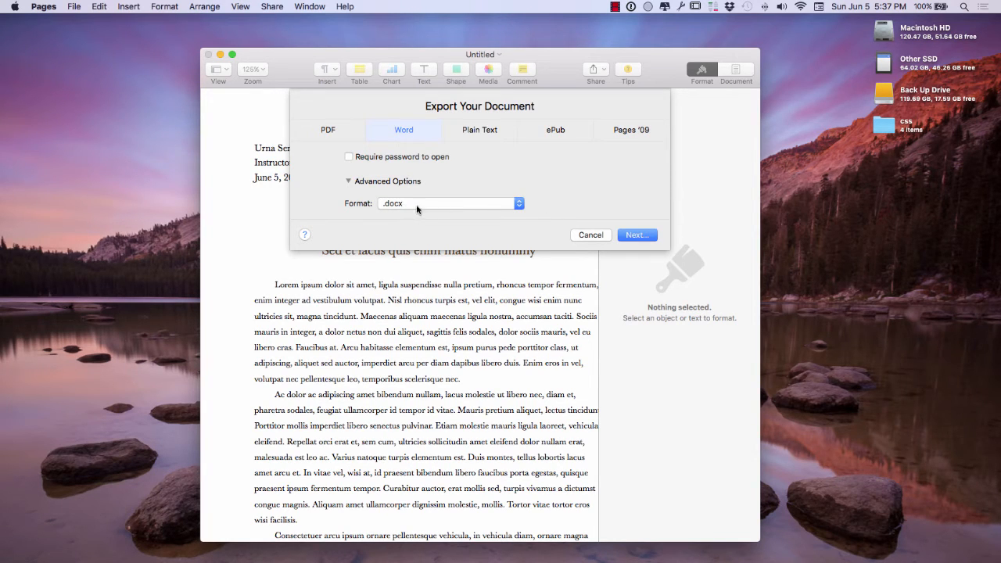
left_click(636, 234)
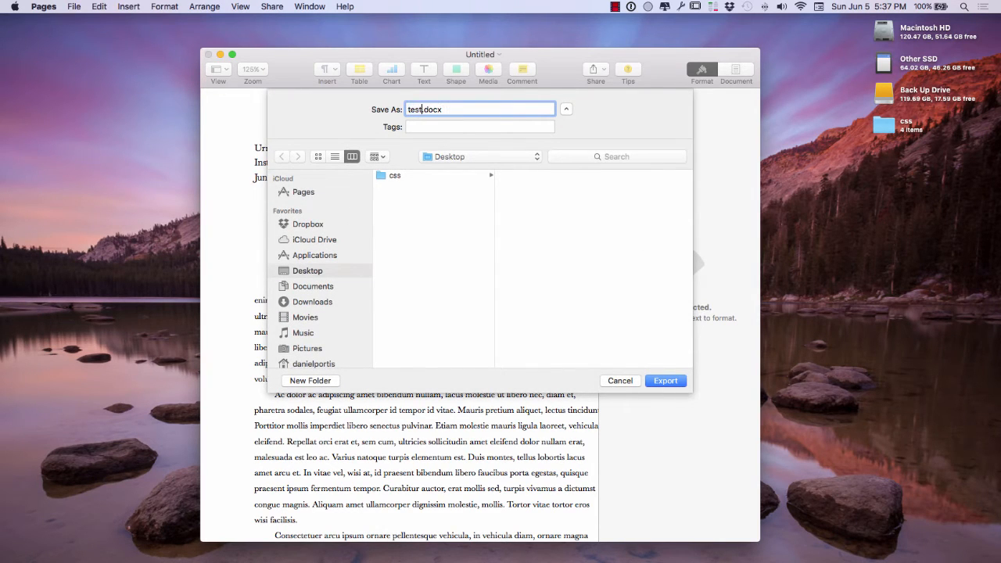
- Export the report as test.docx to the Desktop
left_click(665, 381)
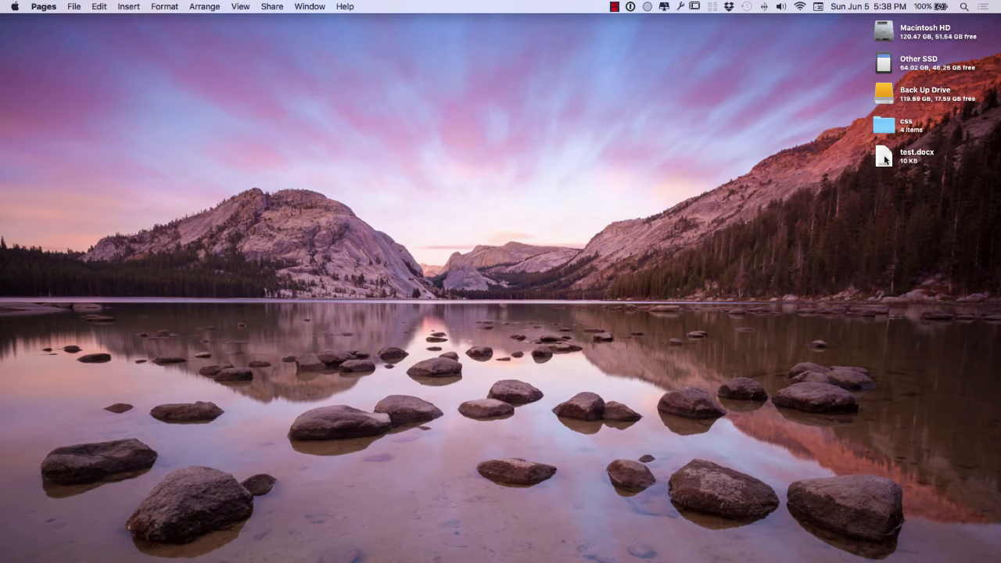
mouse_move(874, 178)
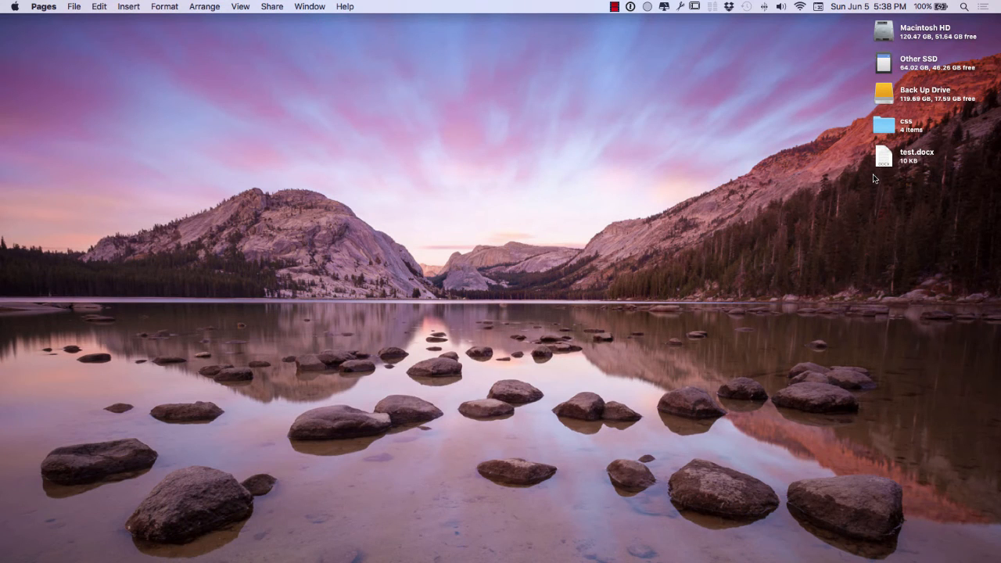
mouse_move(860, 215)
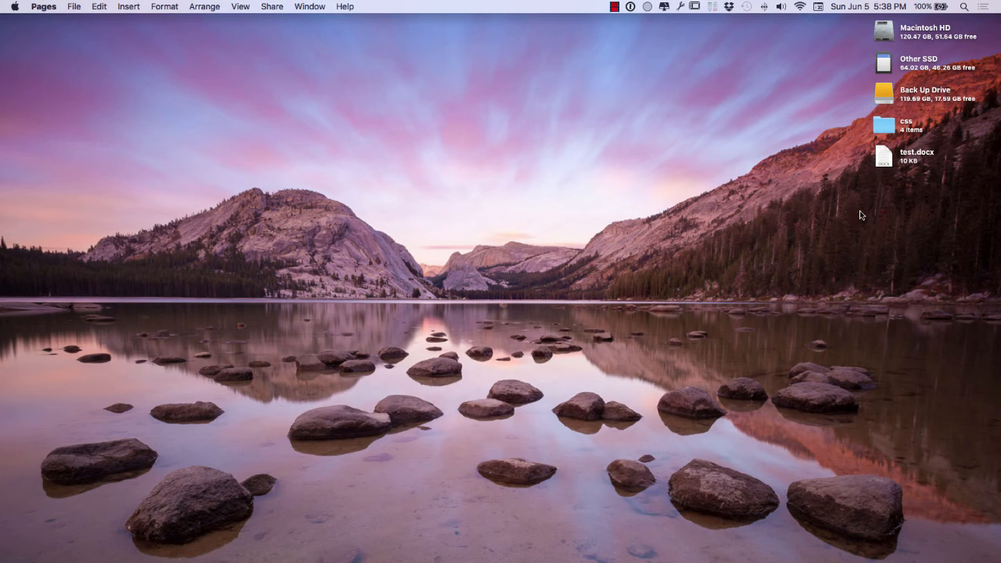
mouse_move(829, 367)
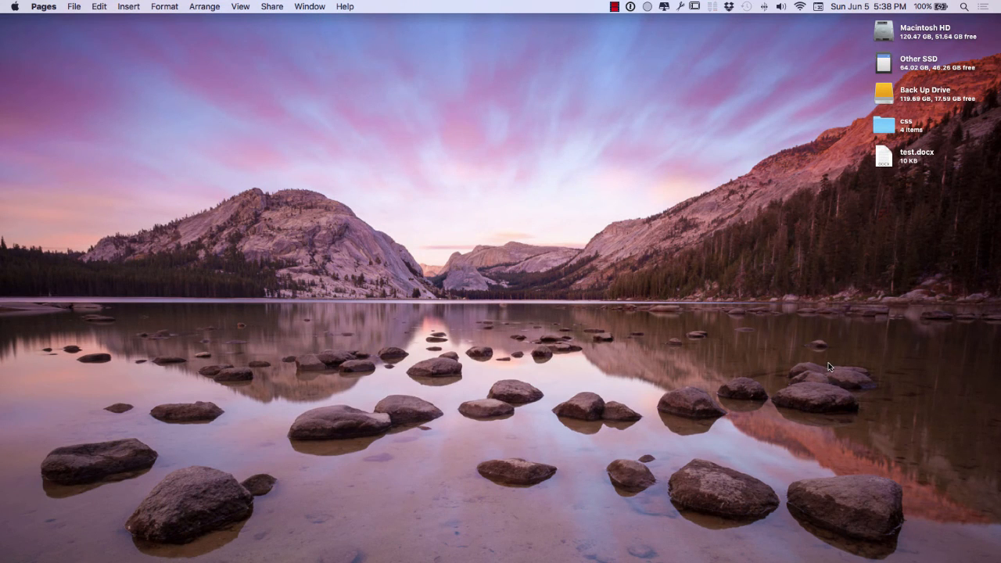